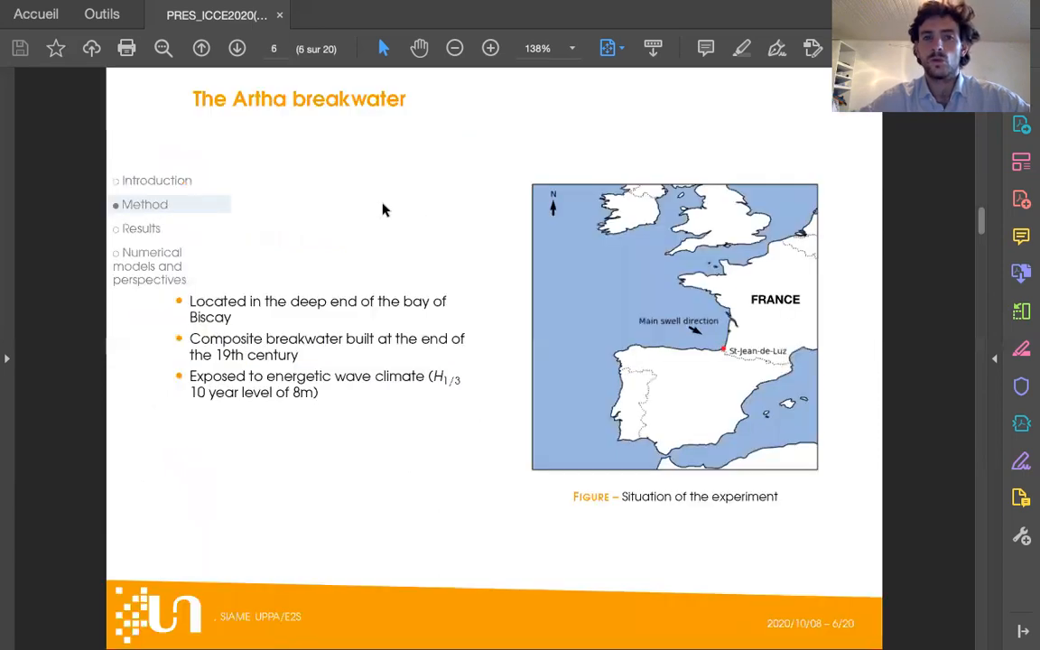
mouse_move(138, 150)
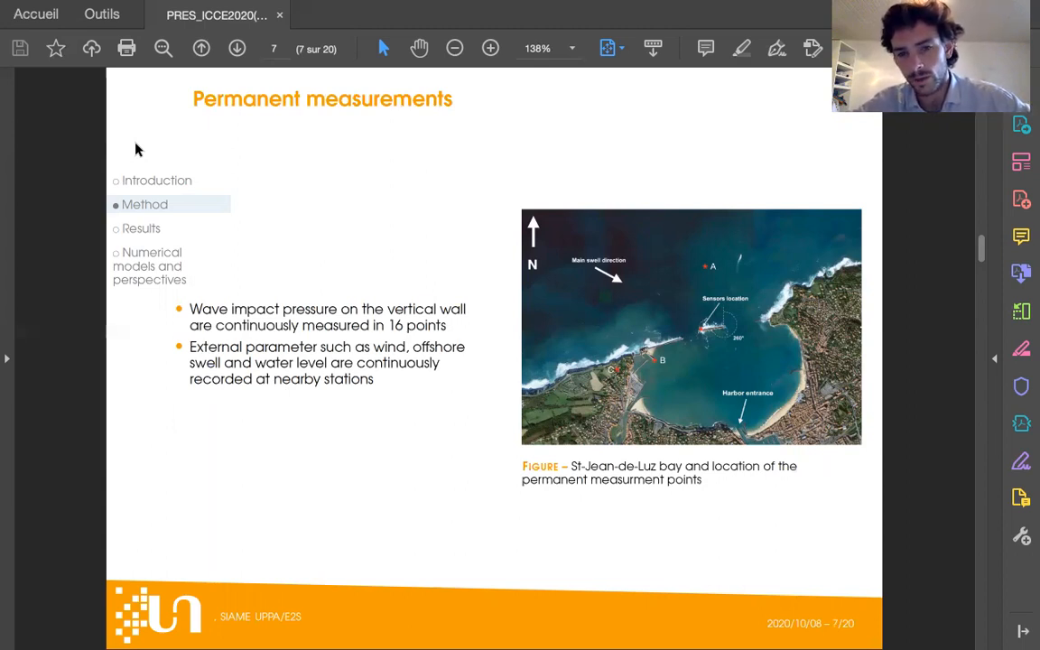
mouse_move(525, 249)
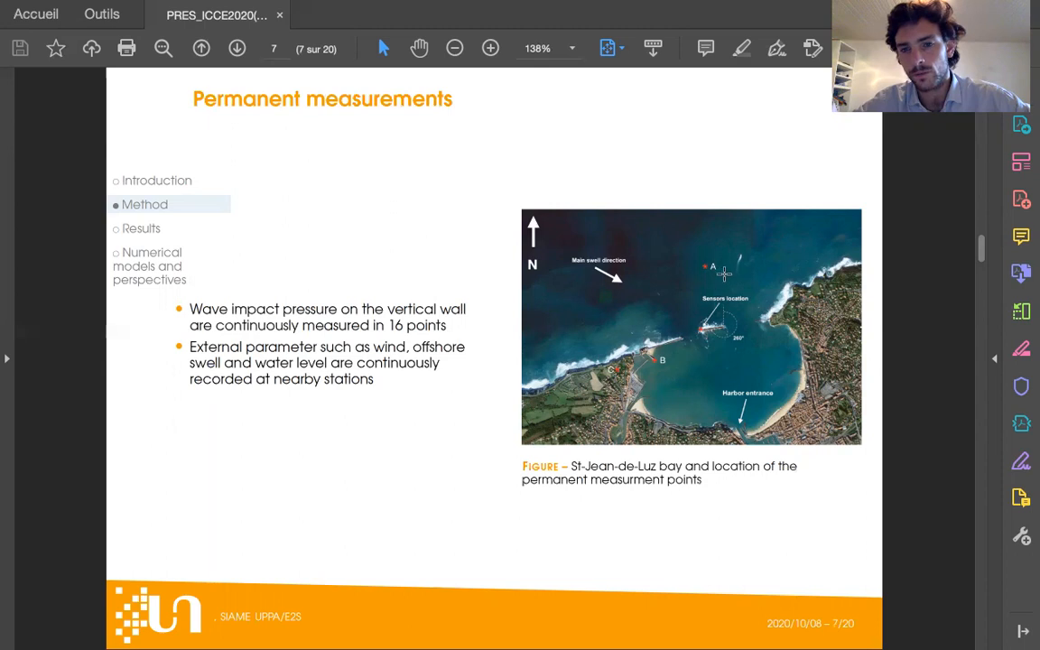
mouse_move(691, 264)
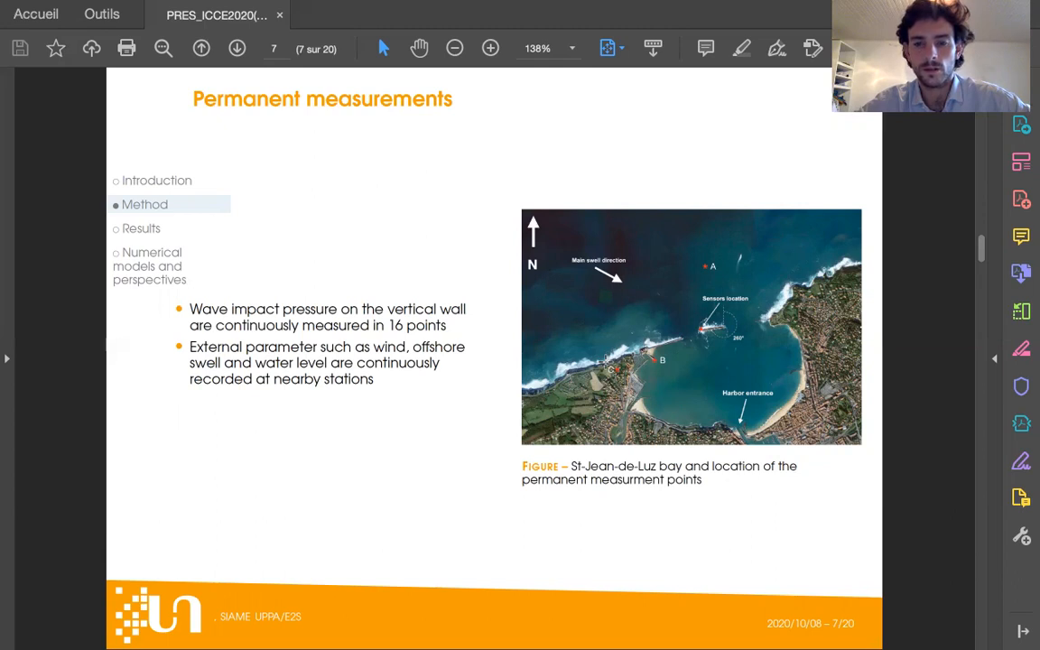
mouse_move(701, 318)
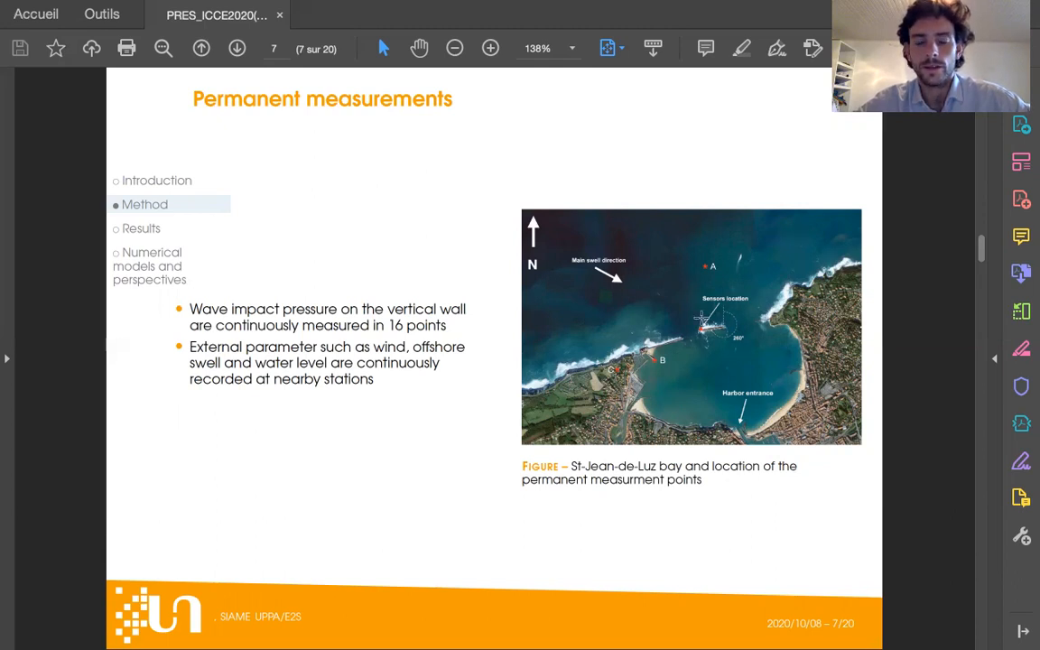
mouse_move(729, 327)
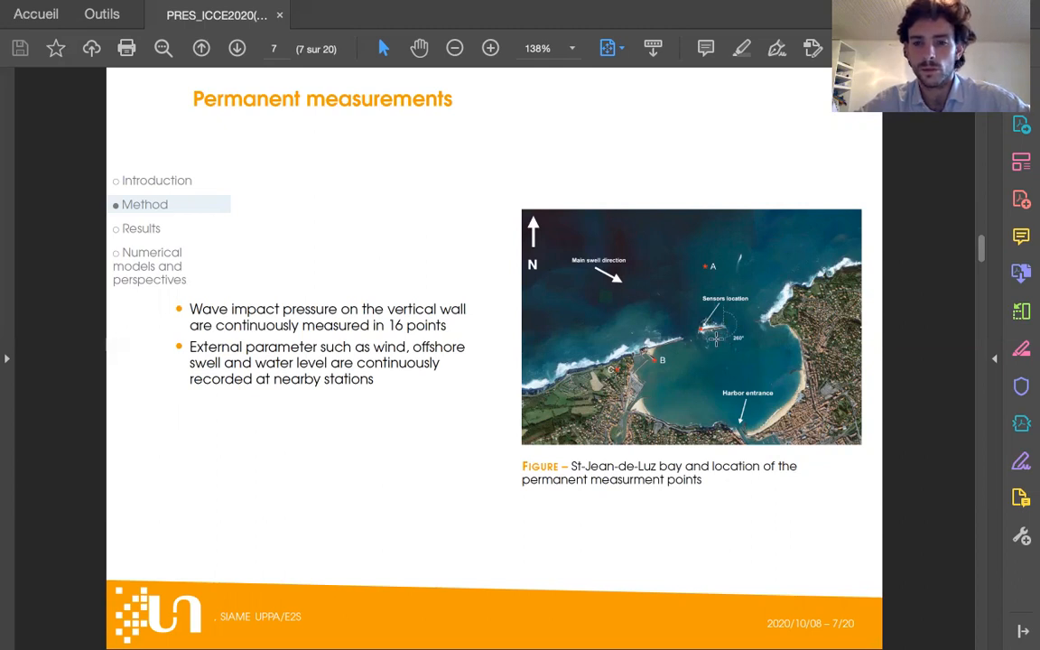
mouse_move(693, 341)
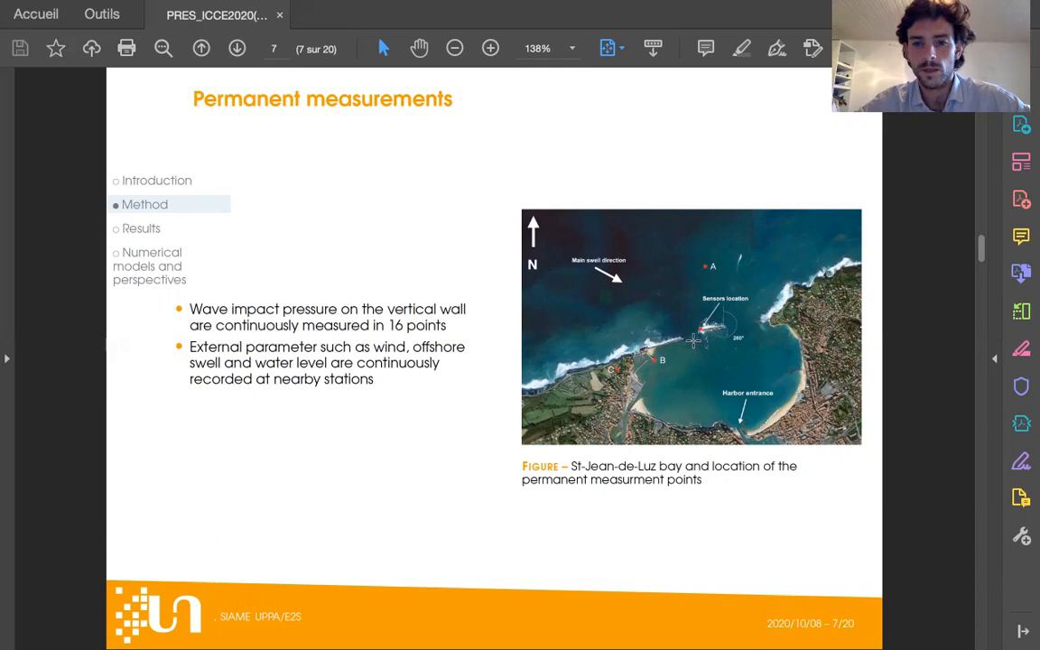
mouse_move(586, 242)
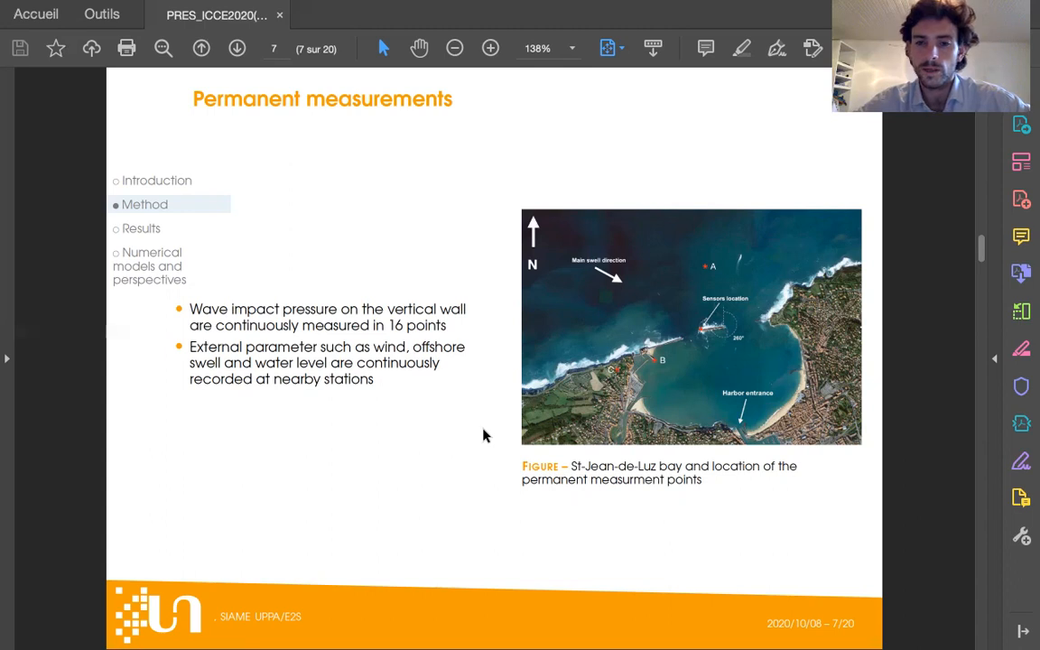
mouse_move(730, 256)
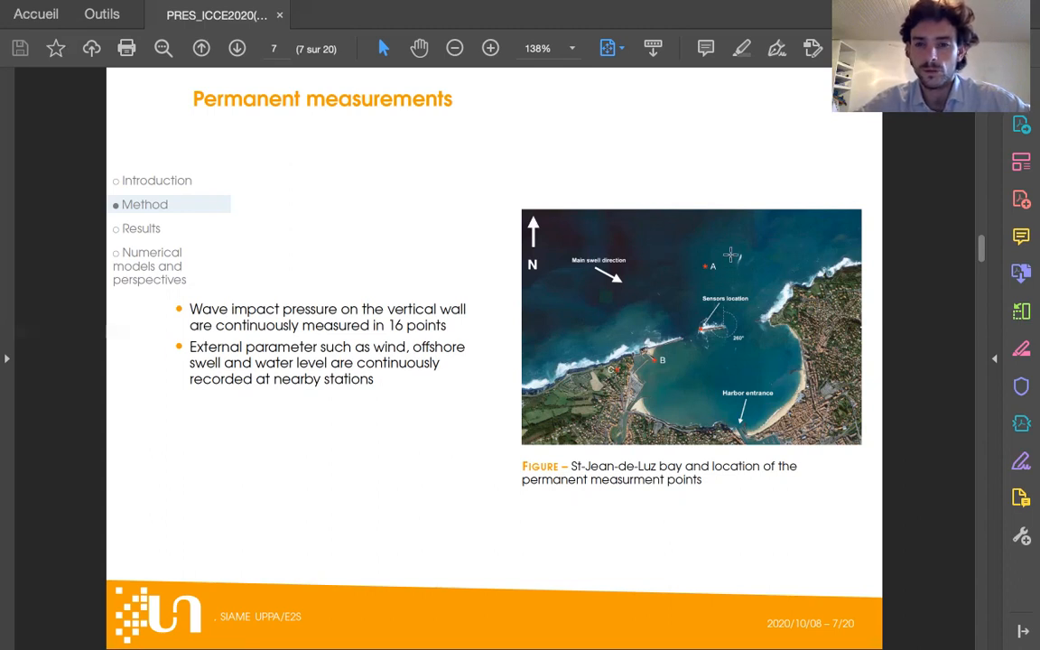
mouse_move(620, 347)
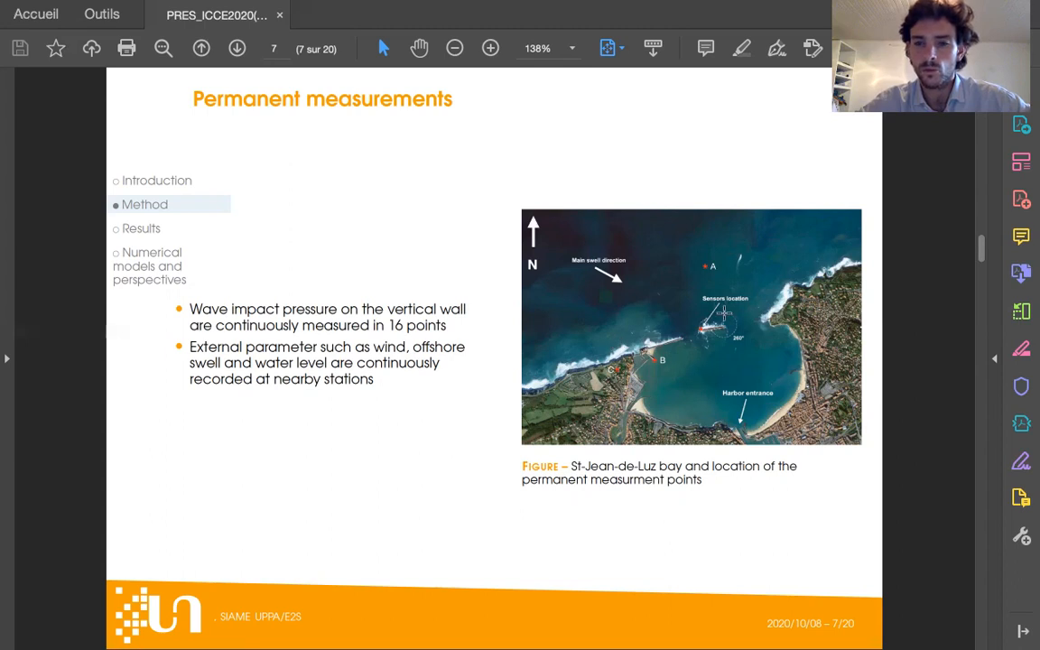
mouse_move(695, 314)
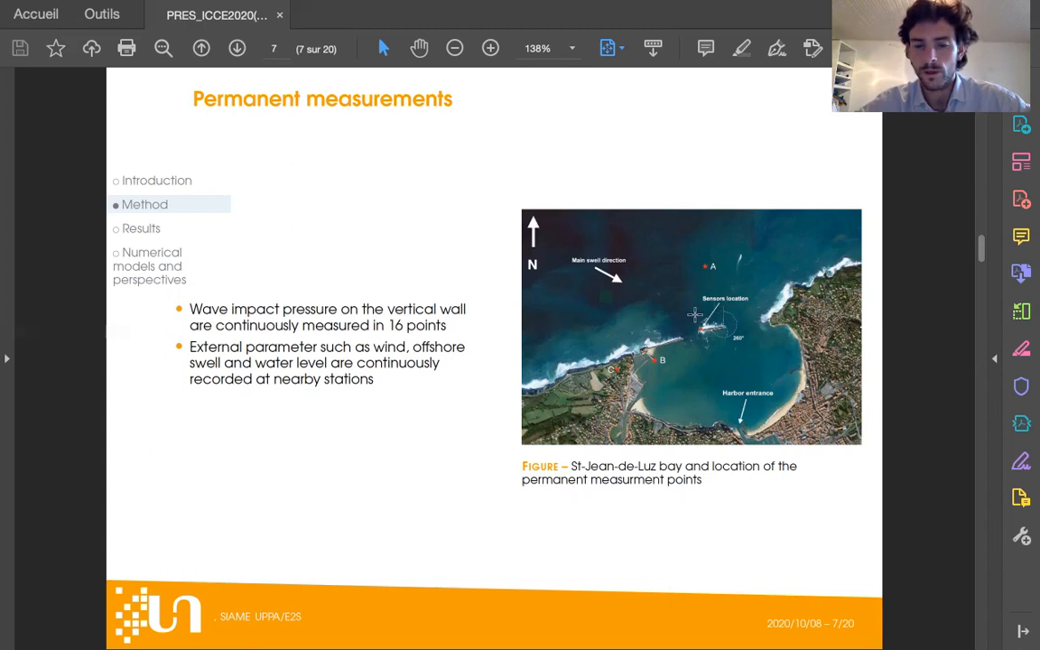
mouse_move(758, 278)
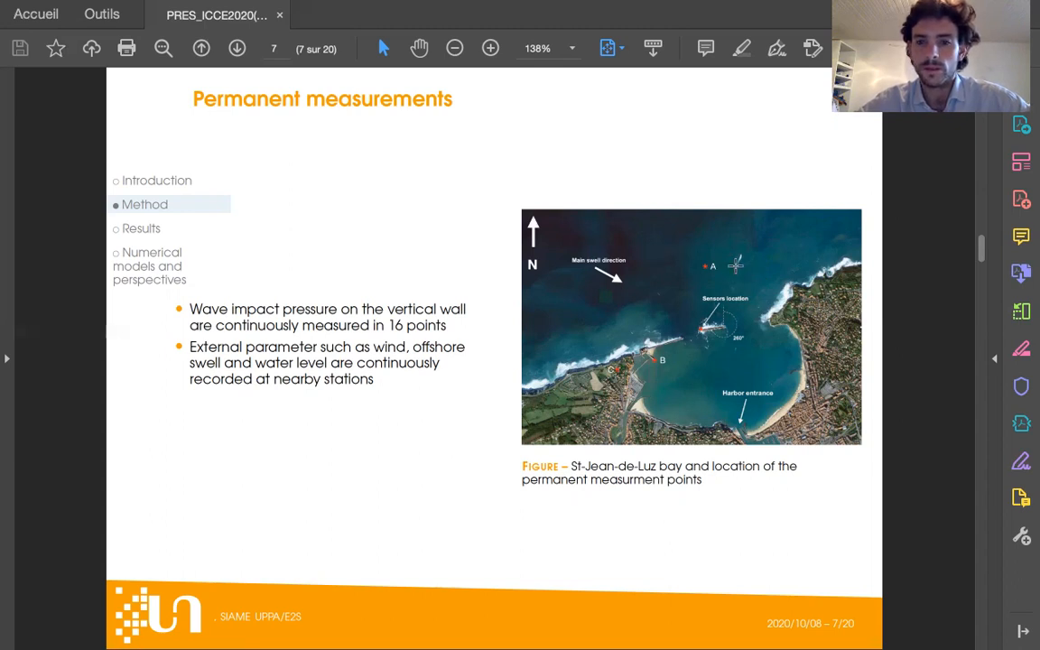
mouse_move(632, 231)
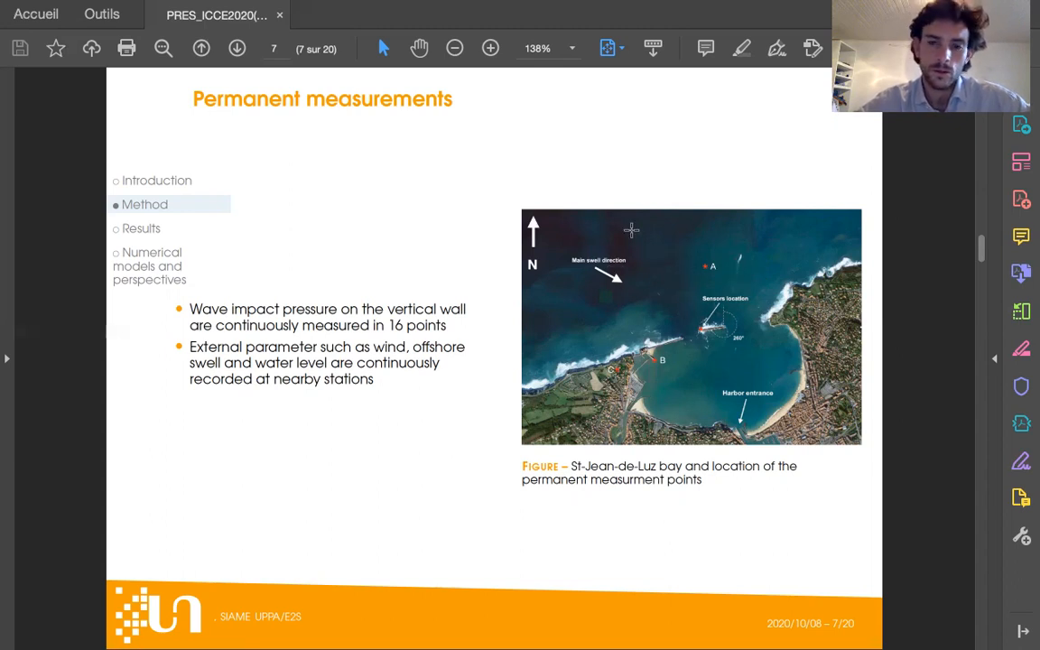
mouse_move(671, 257)
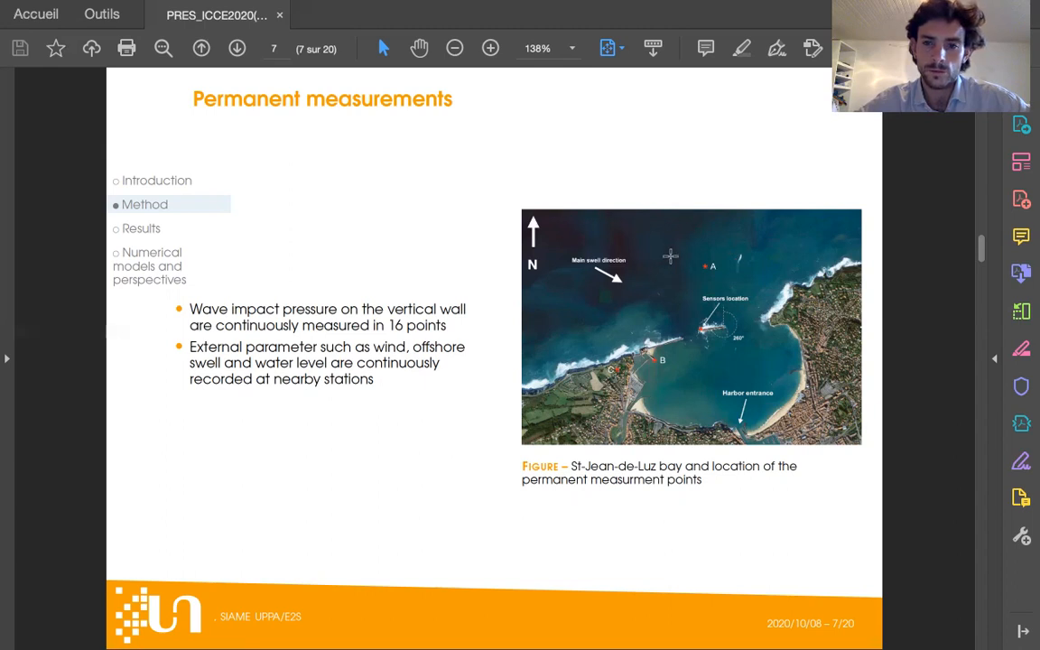
mouse_move(695, 325)
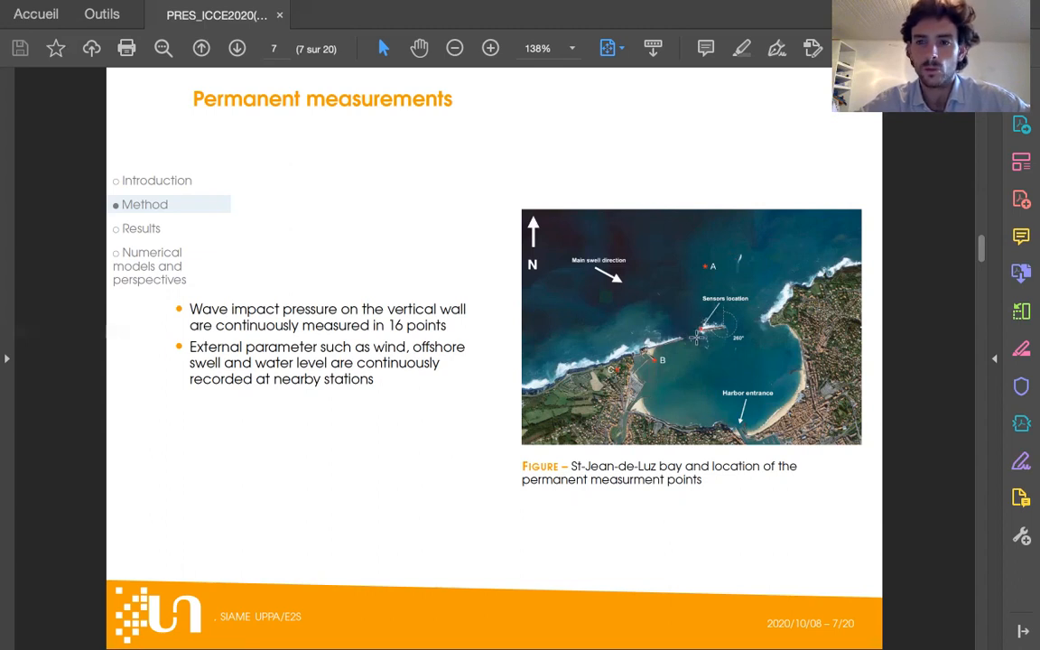
mouse_move(732, 339)
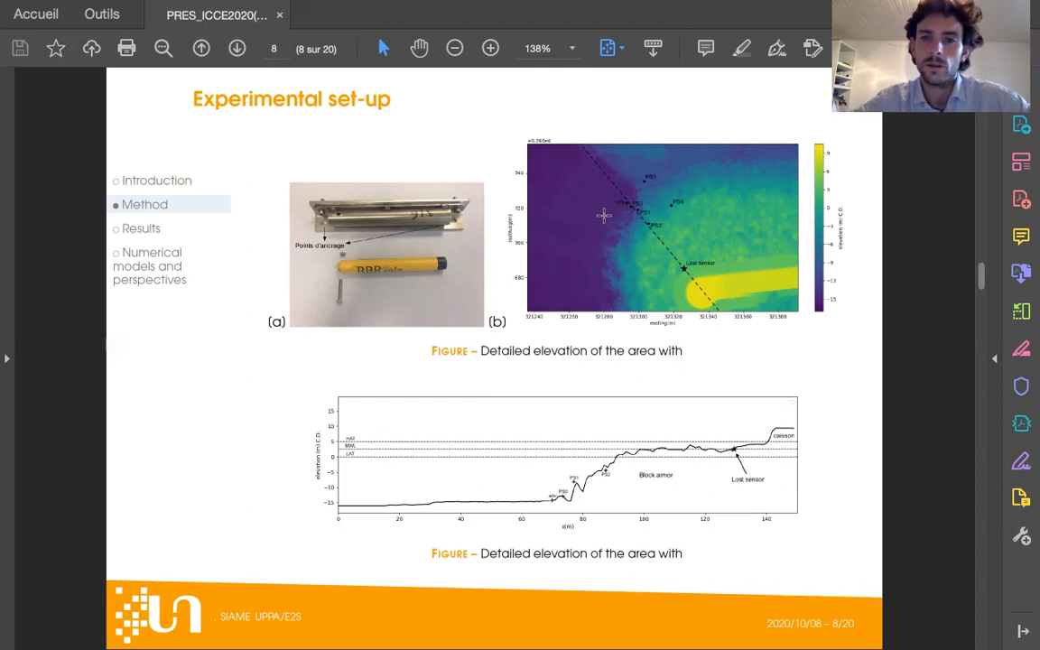
mouse_move(684, 273)
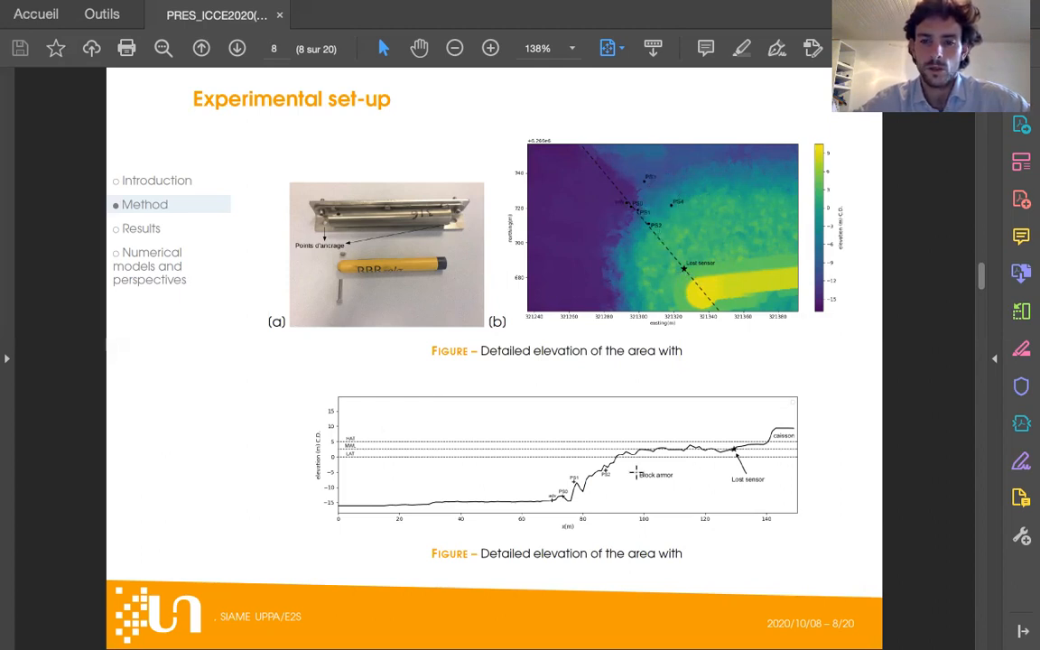
mouse_move(443, 163)
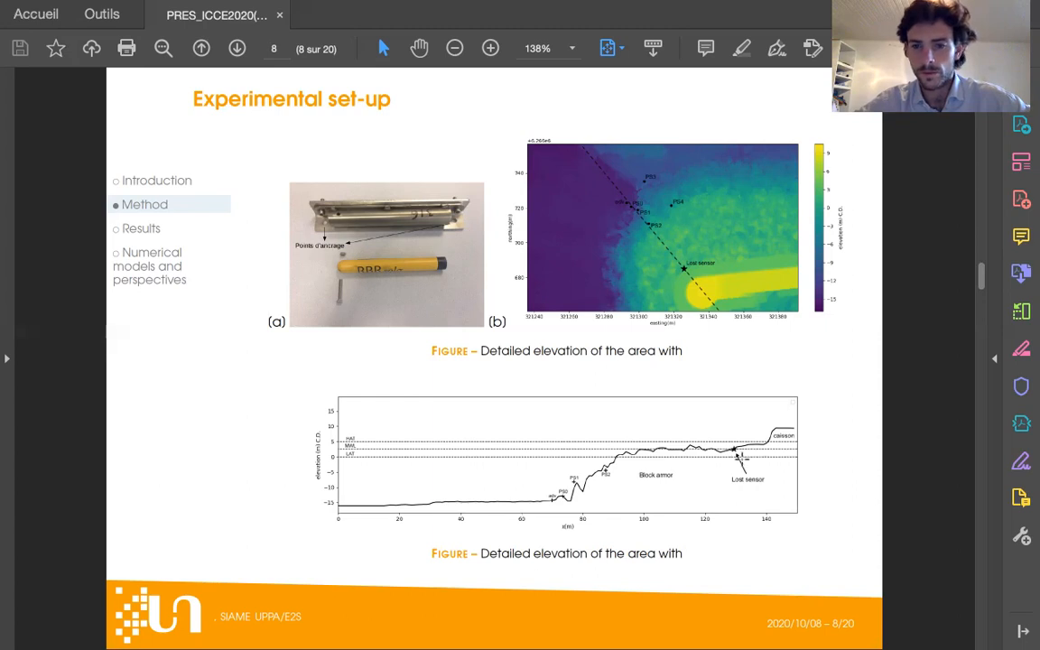
mouse_move(673, 287)
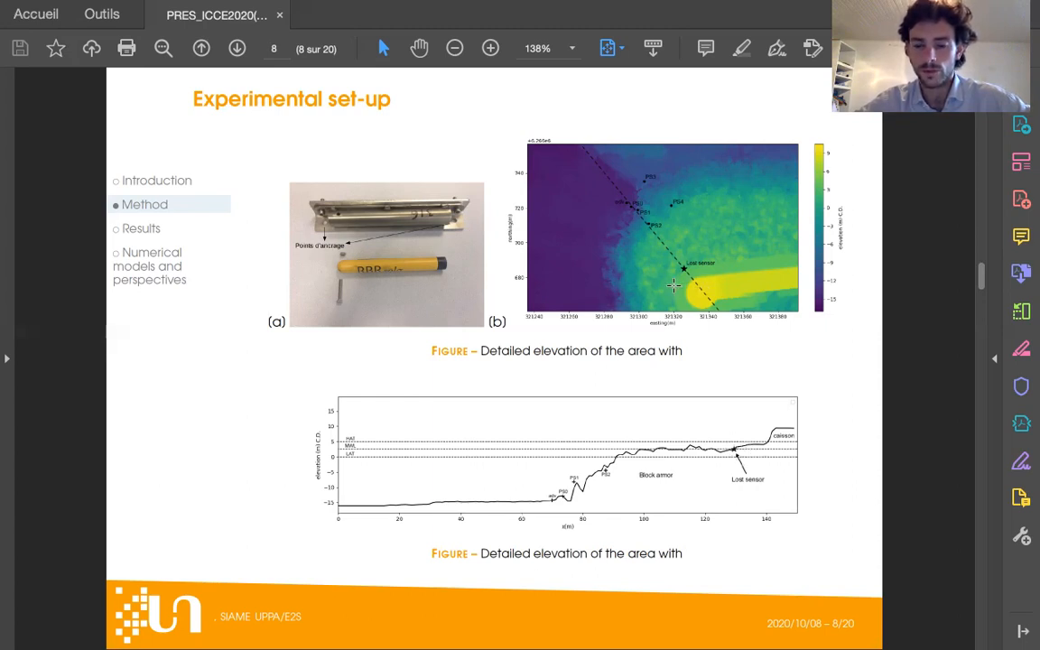
mouse_move(597, 255)
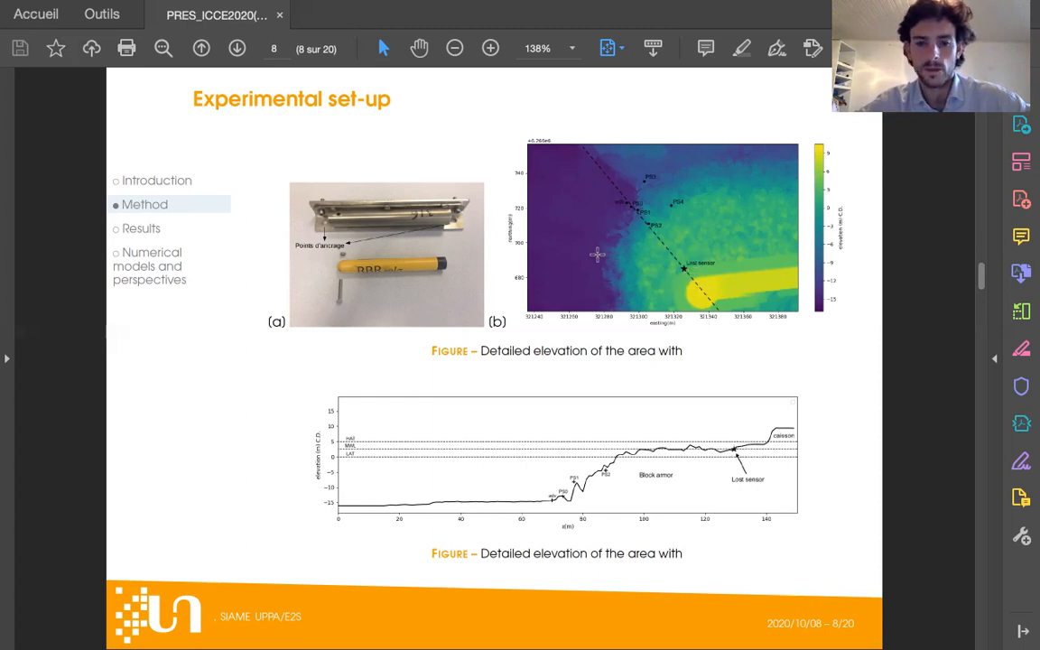
mouse_move(306, 404)
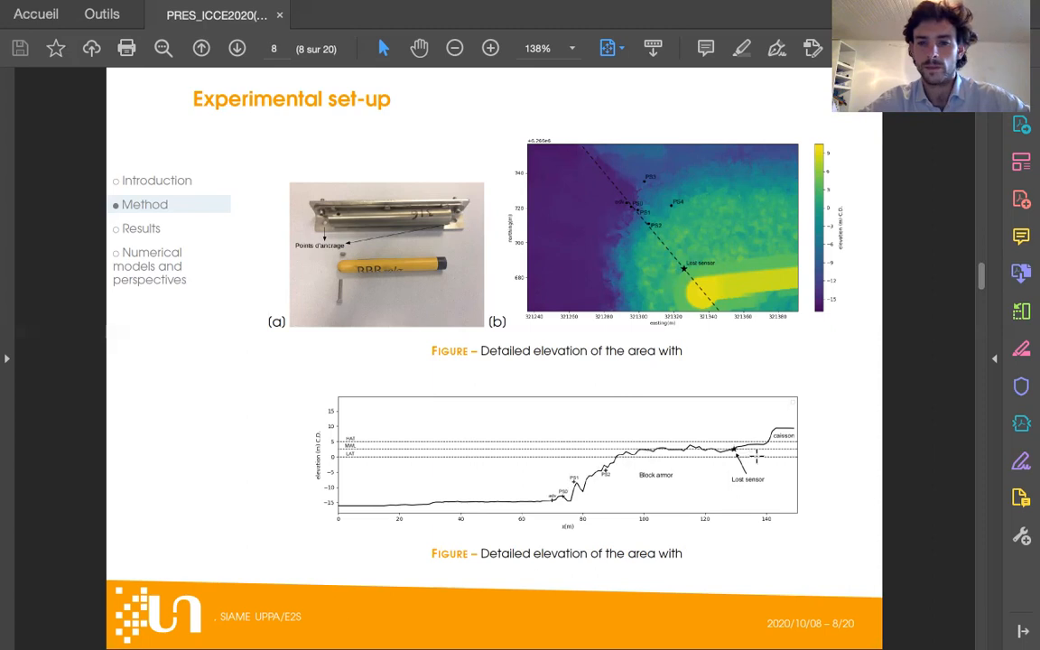
mouse_move(379, 482)
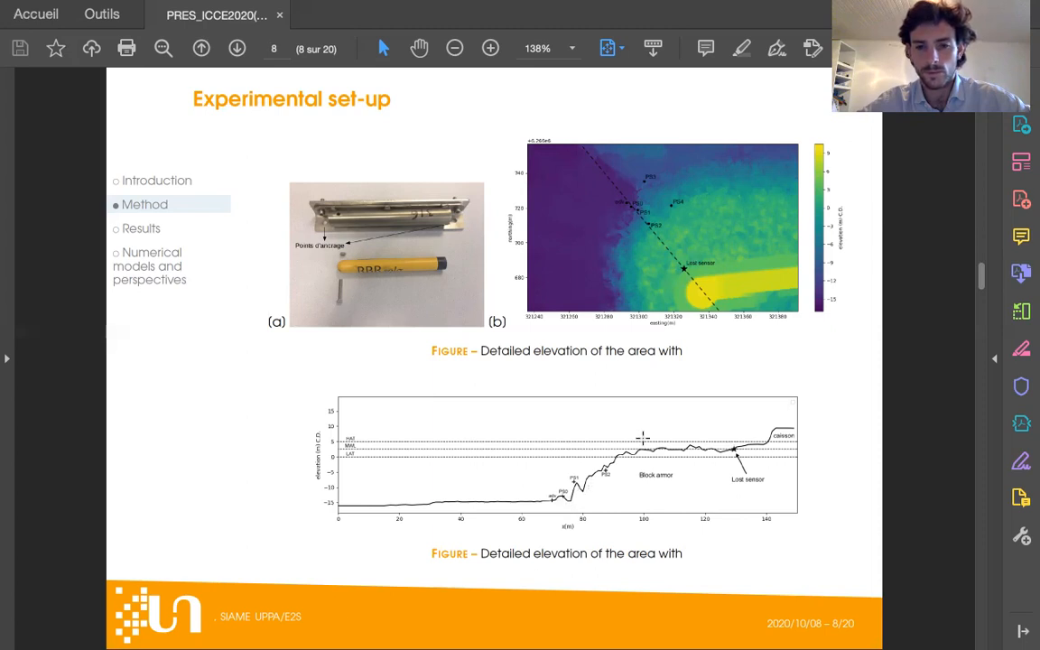
mouse_move(598, 482)
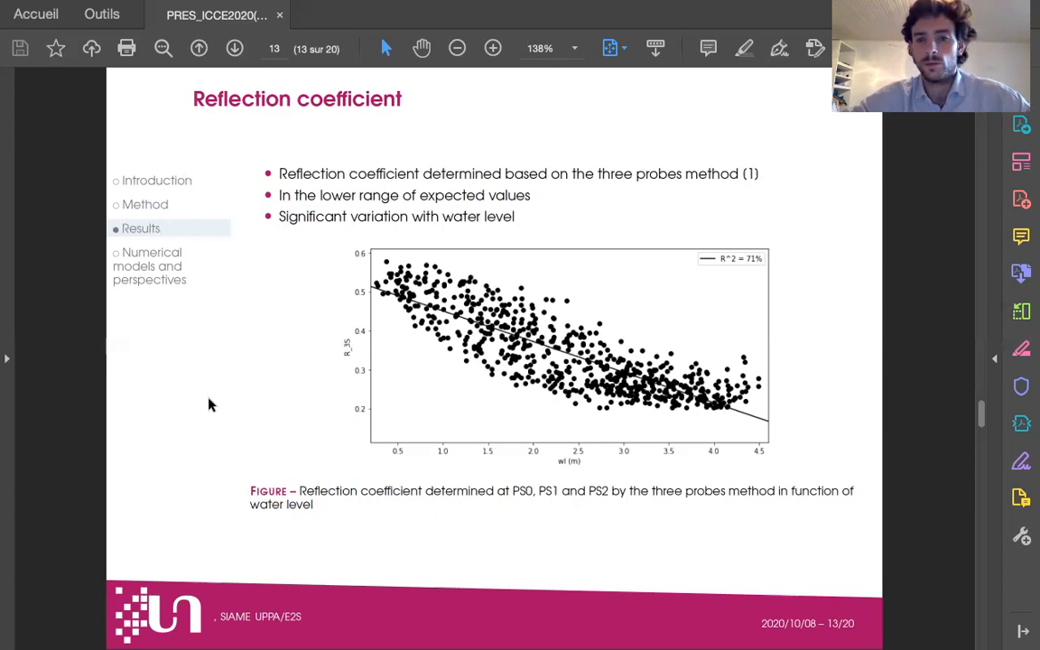
mouse_move(207, 399)
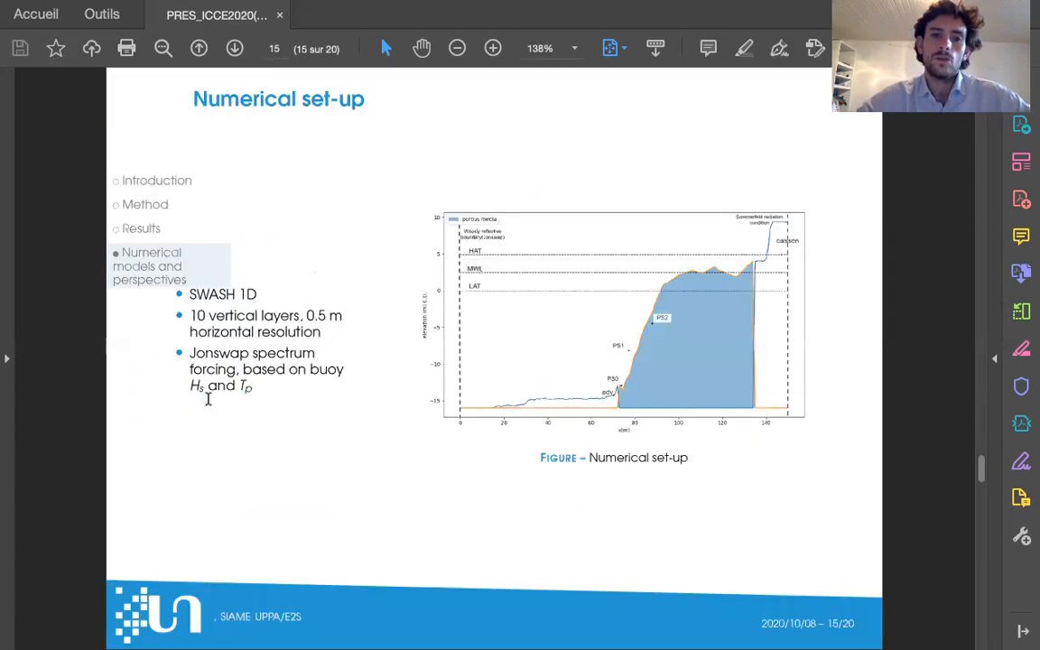
mouse_move(147, 360)
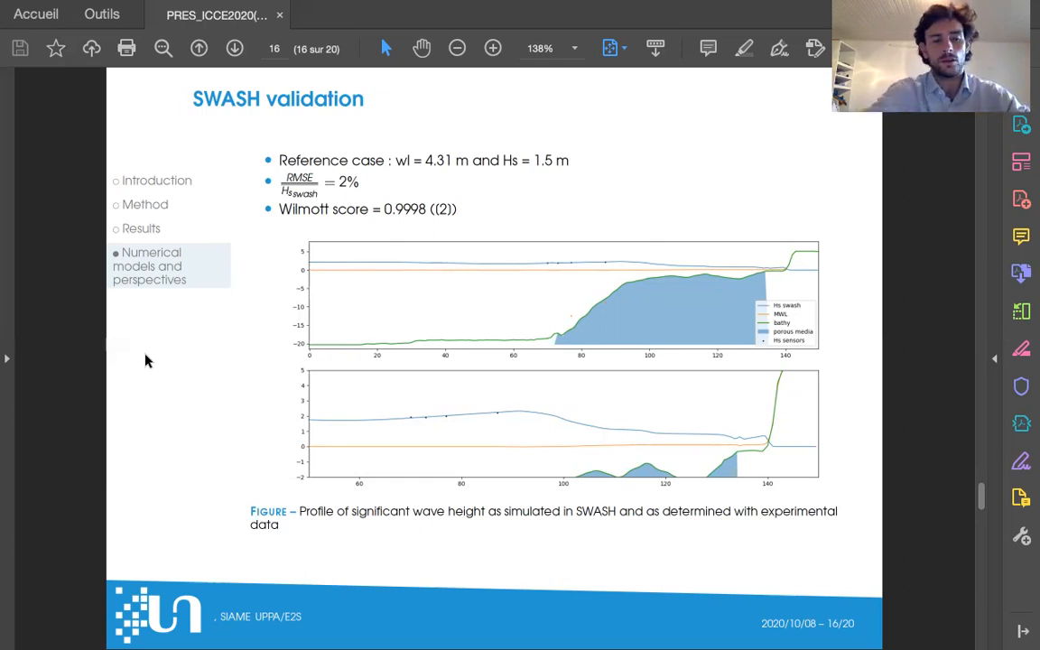
mouse_move(175, 383)
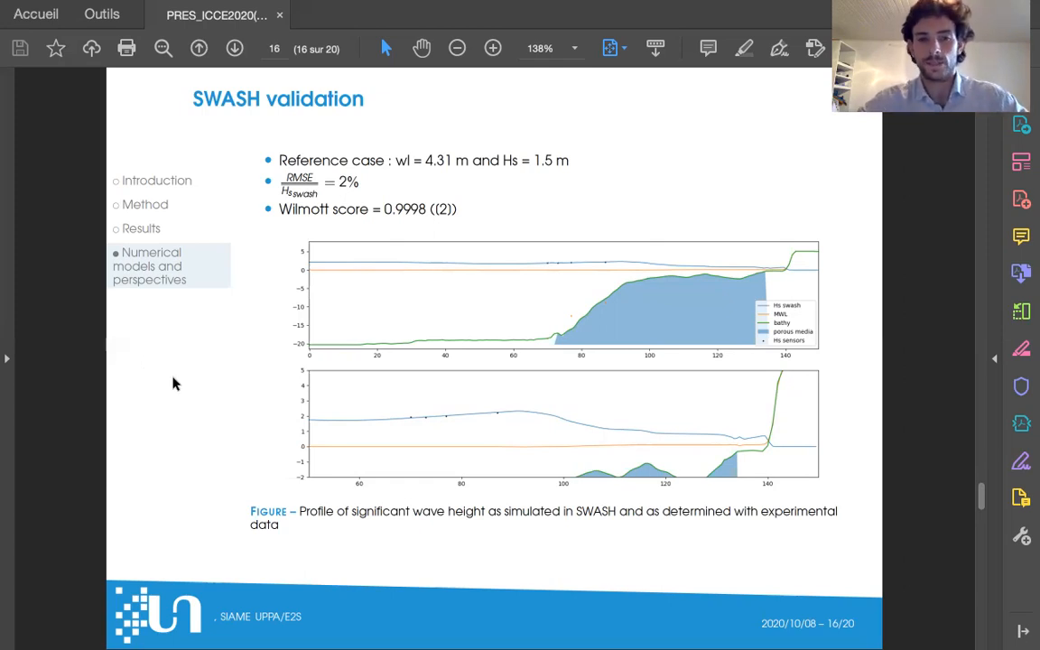